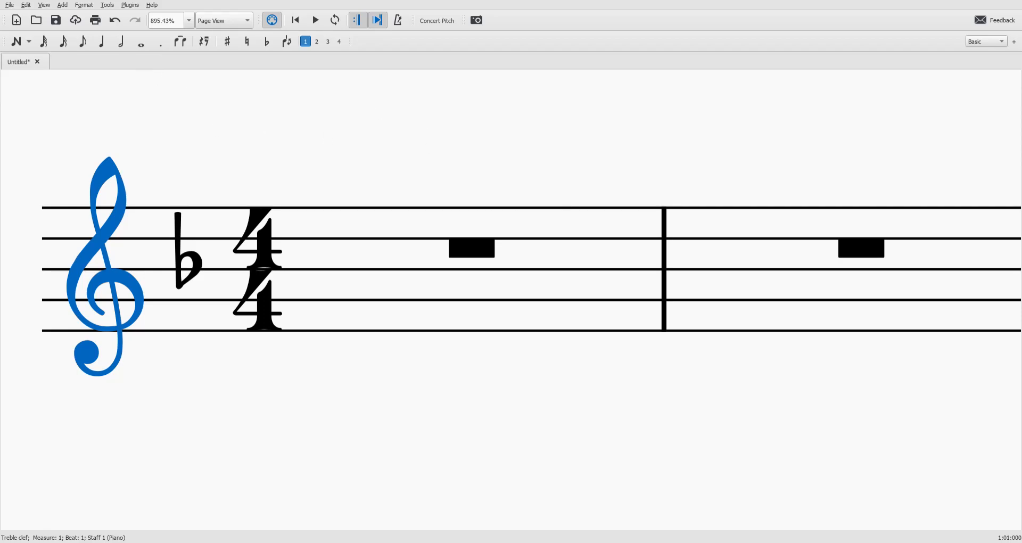
mouse_move(221, 152)
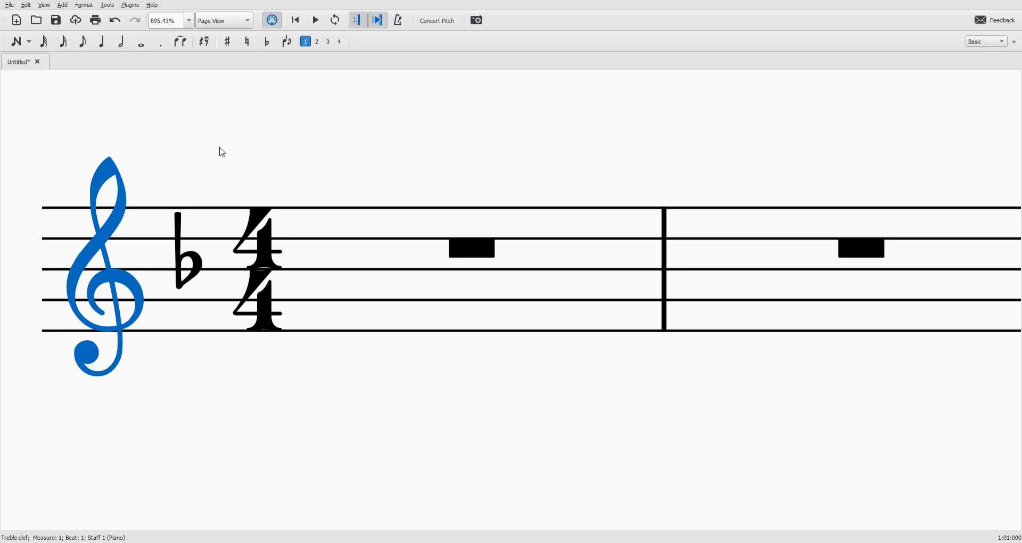
mouse_move(672, 338)
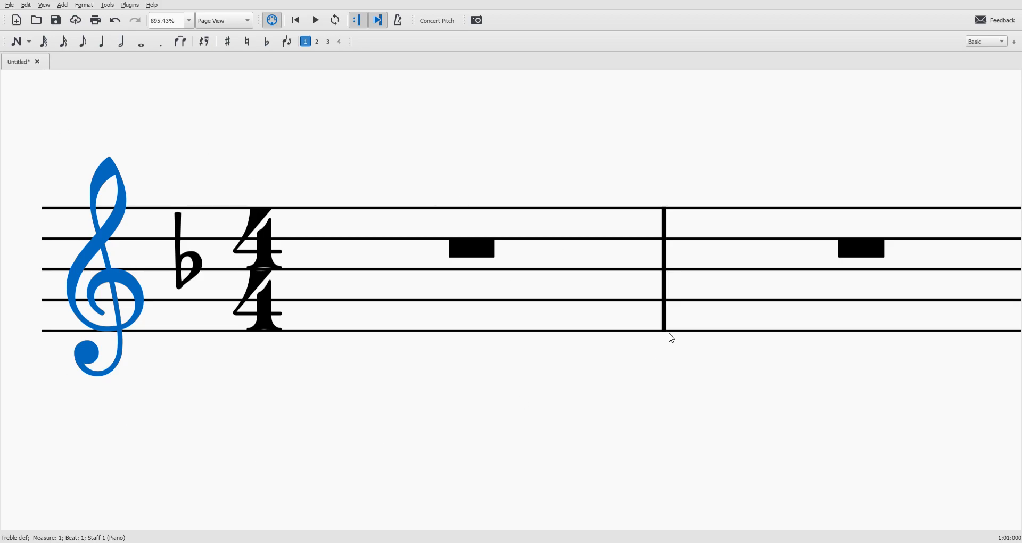
mouse_move(29, 187)
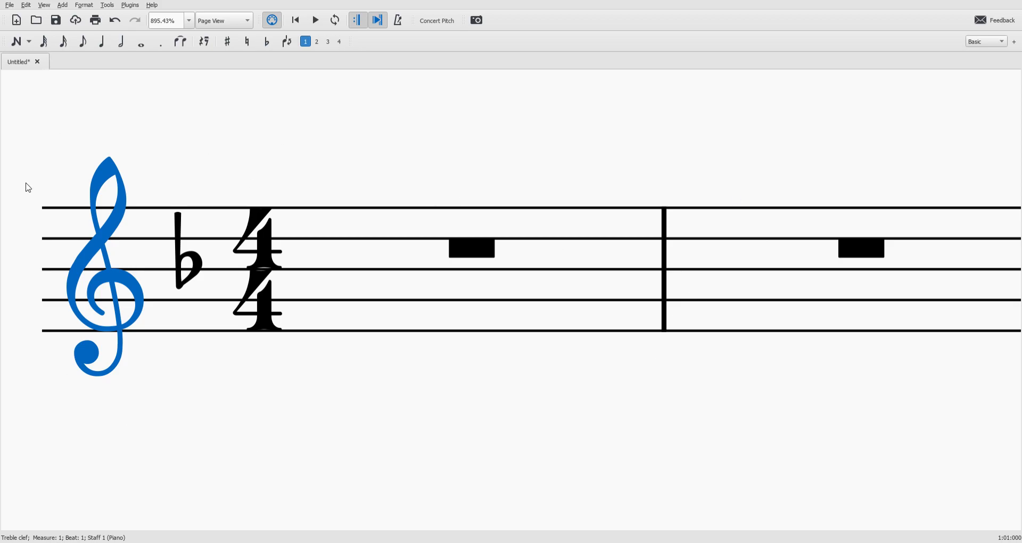
mouse_move(134, 366)
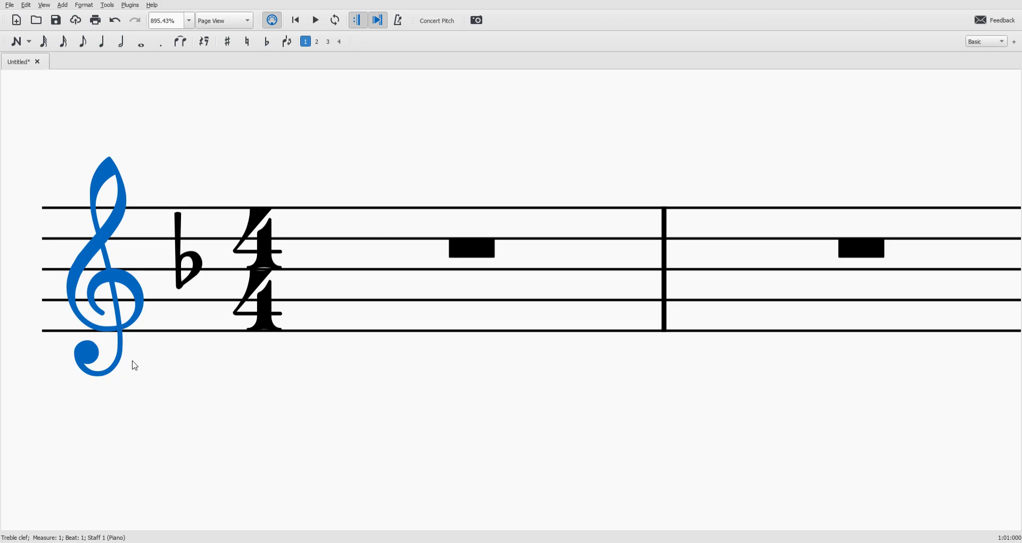
mouse_move(586, 135)
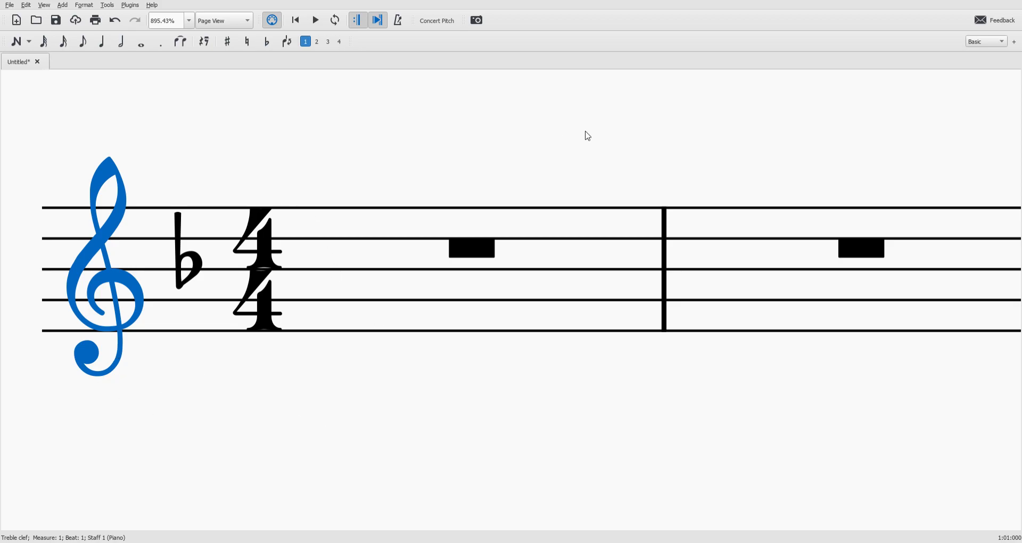
mouse_move(242, 199)
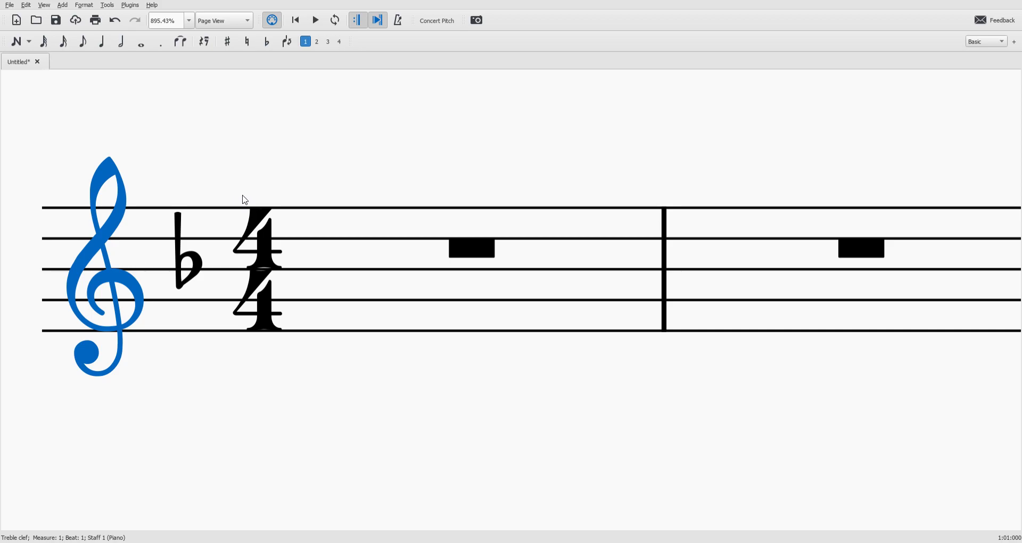
mouse_move(244, 205)
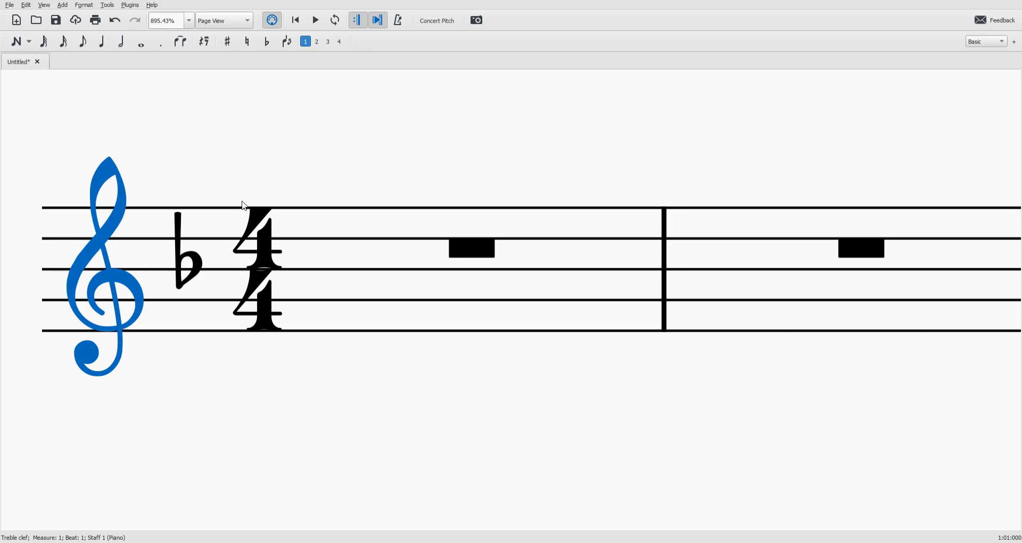
mouse_move(269, 194)
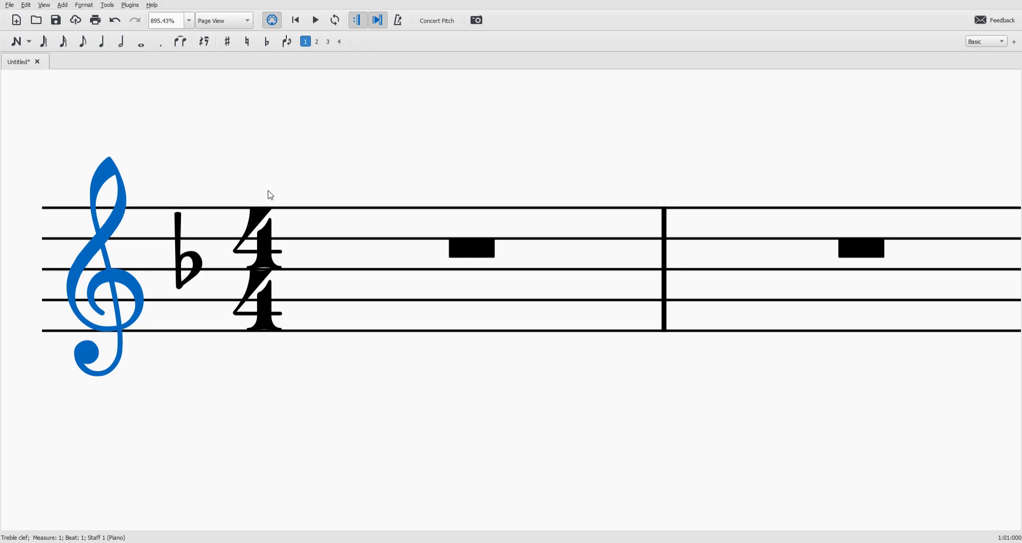
mouse_move(534, 146)
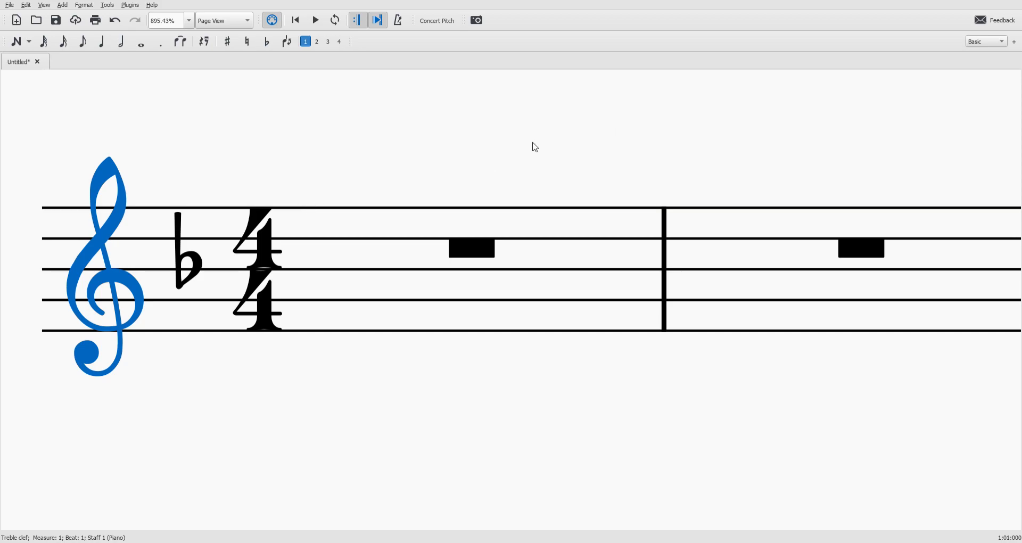
mouse_move(112, 239)
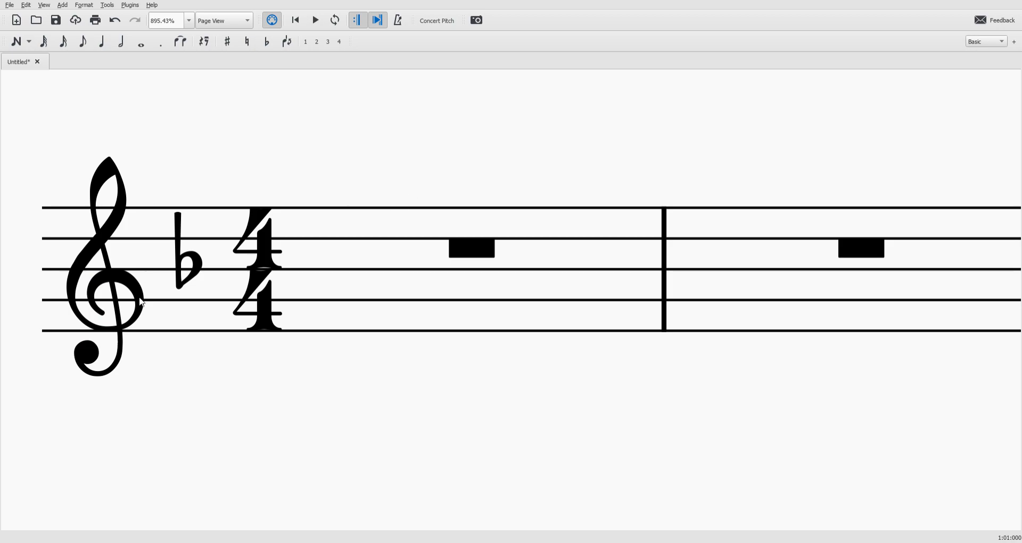
mouse_move(54, 213)
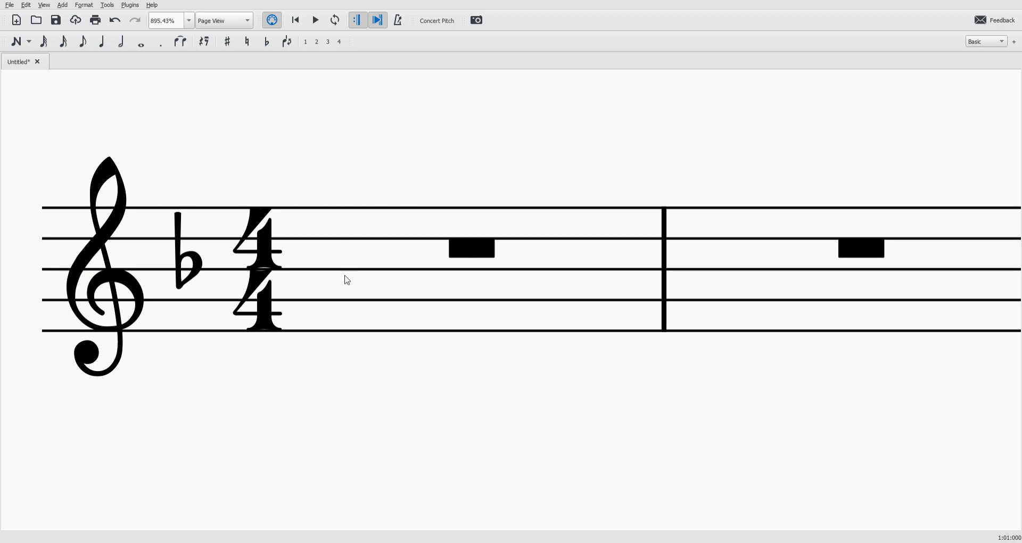
mouse_move(631, 365)
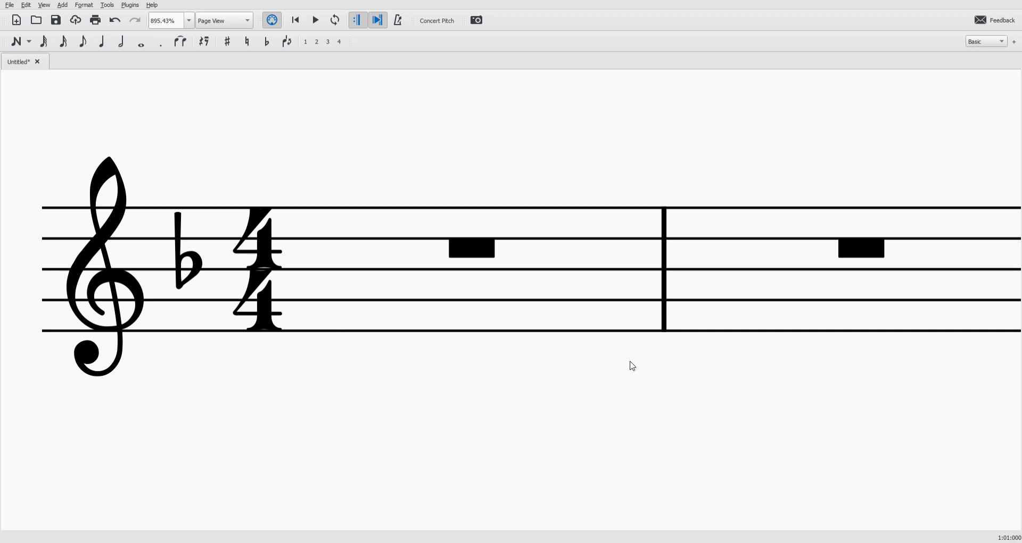
Select the whole rest in measure one and enter a quarter-note F on beat one
scroll(down, 3)
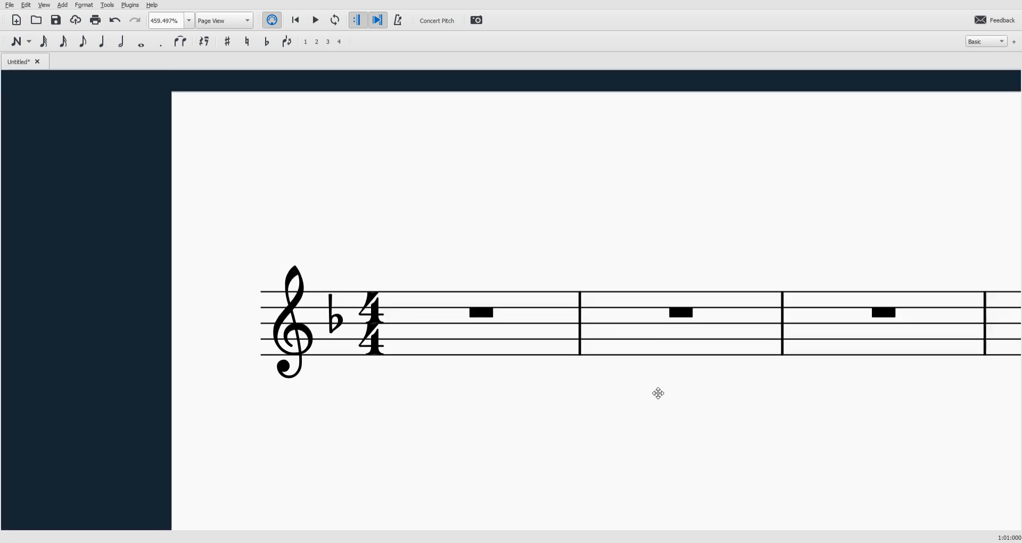
scroll(down, 3)
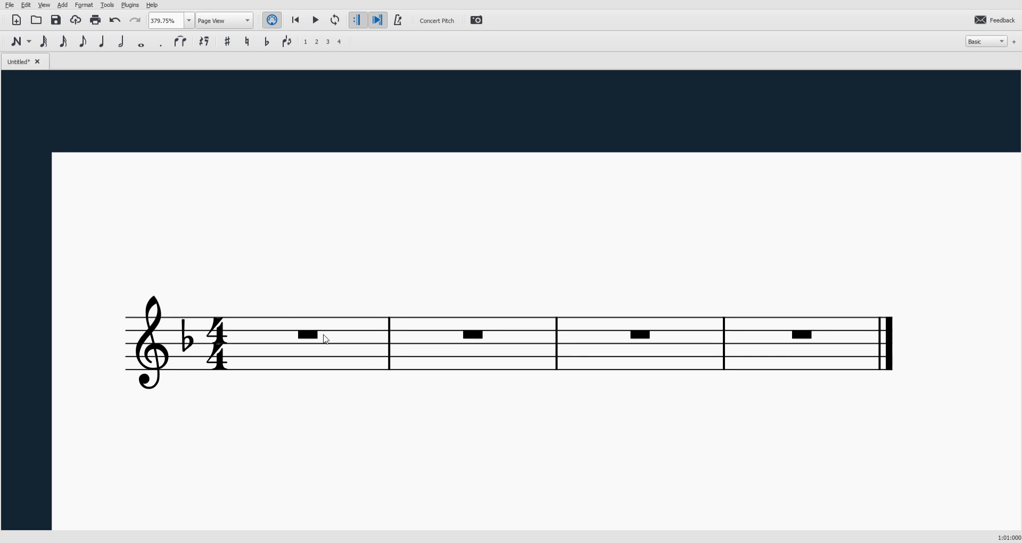
click(640, 334)
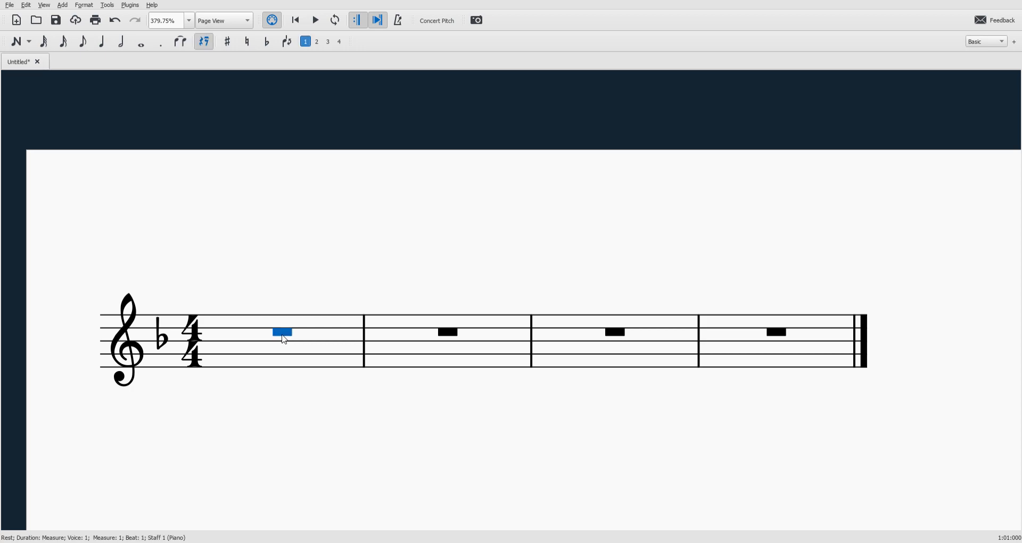
click(614, 332)
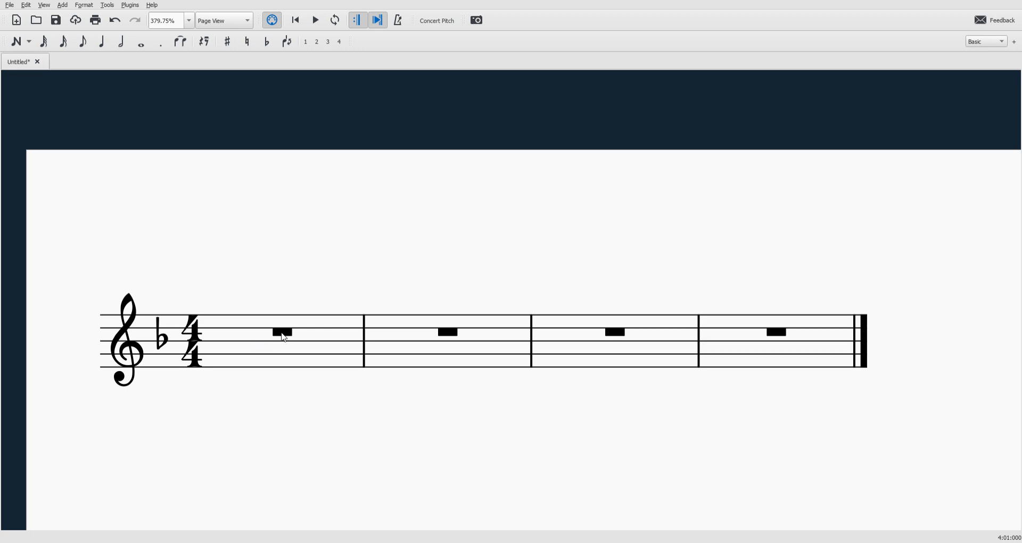
mouse_move(295, 260)
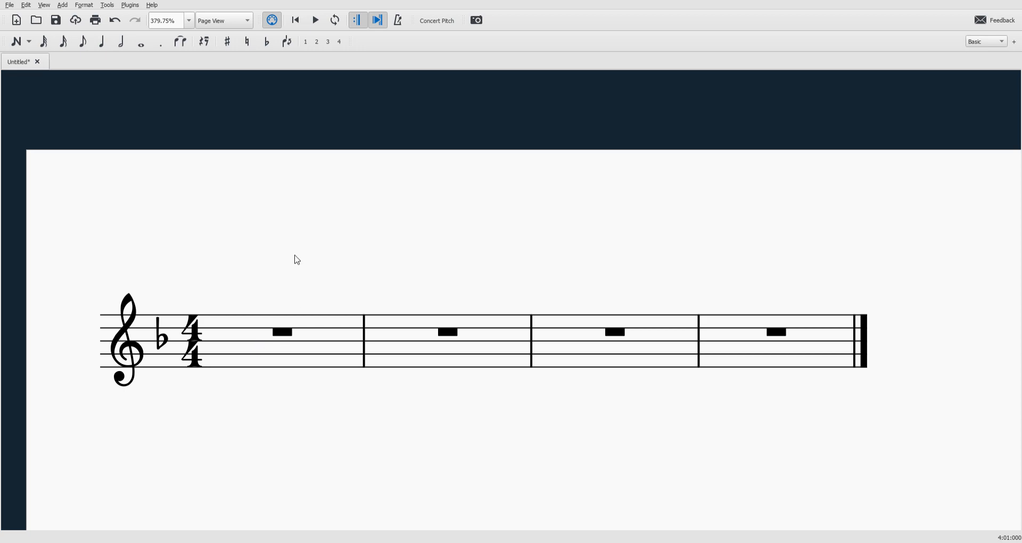
mouse_move(87, 119)
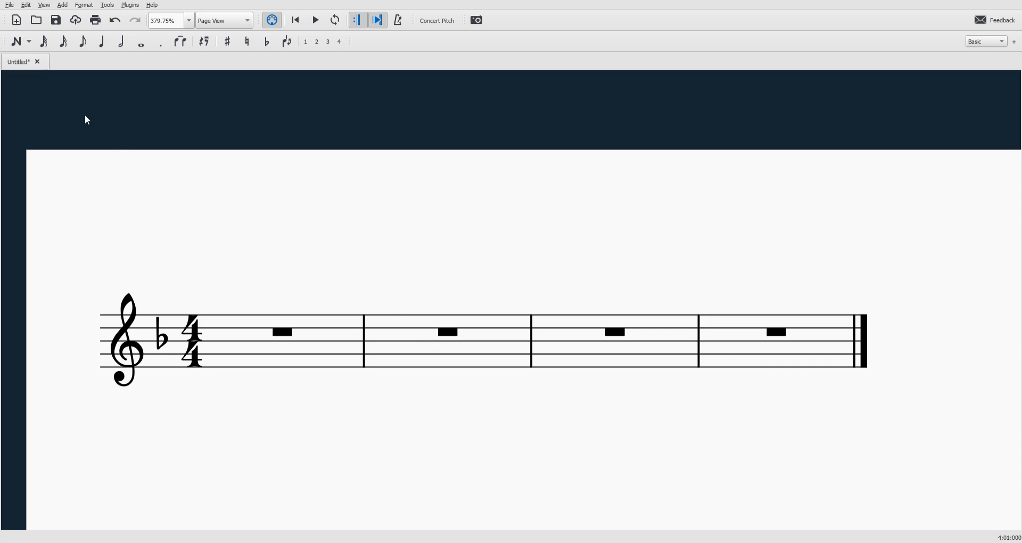
mouse_move(97, 70)
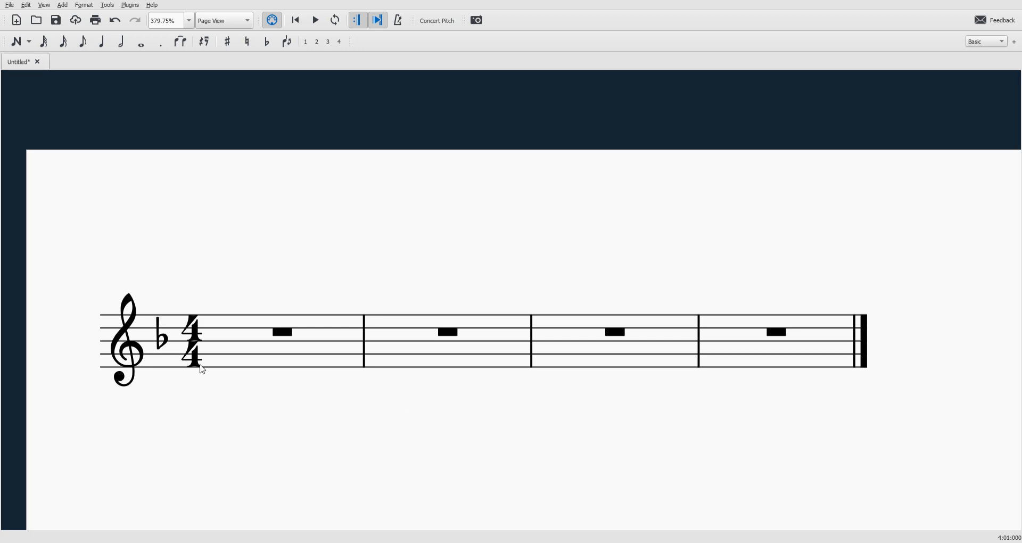
scroll(up, 3)
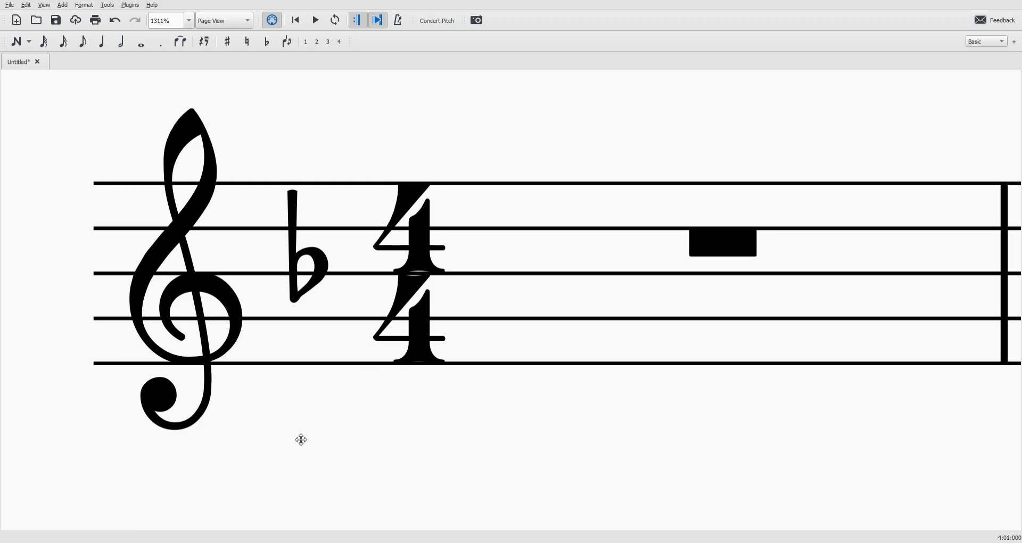
mouse_move(221, 294)
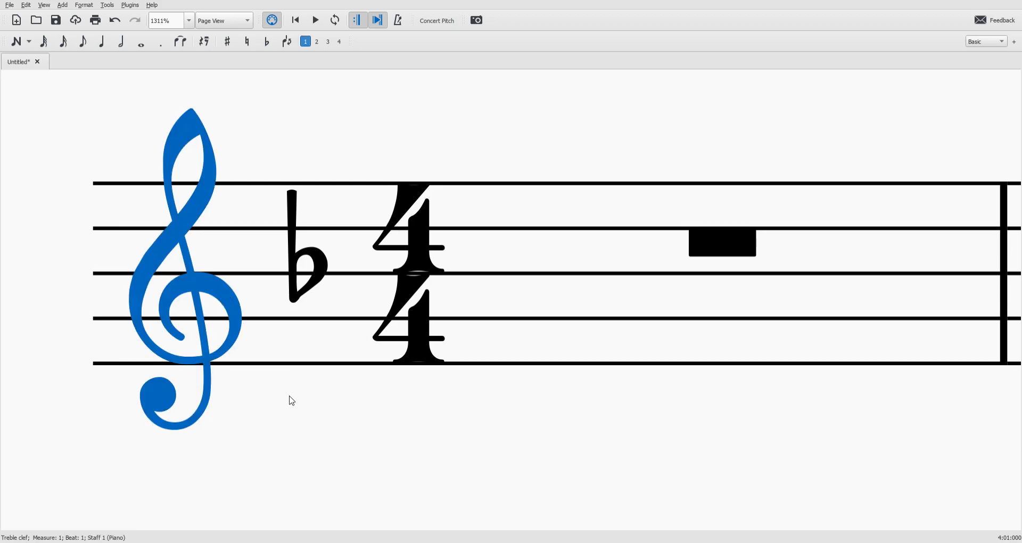
mouse_move(242, 350)
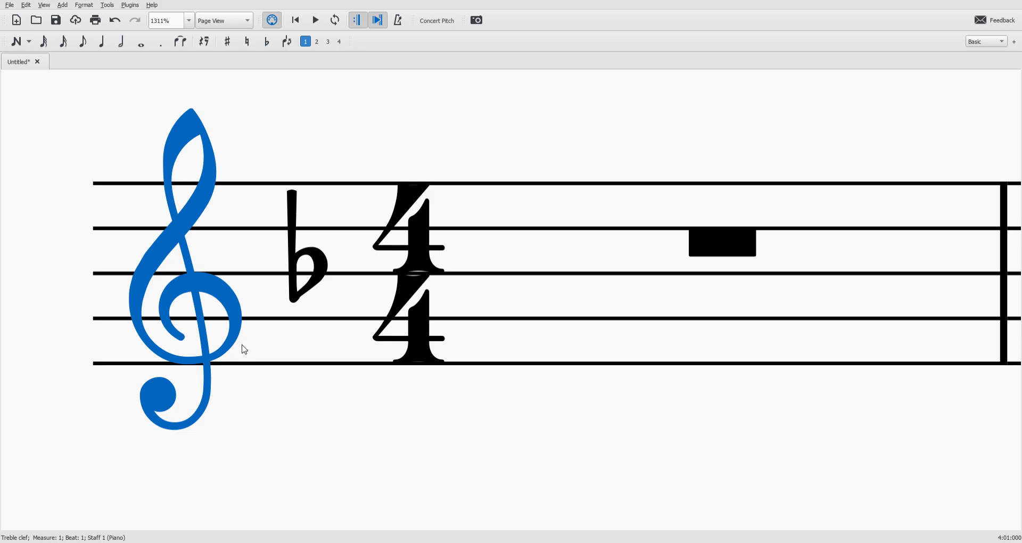
mouse_move(178, 344)
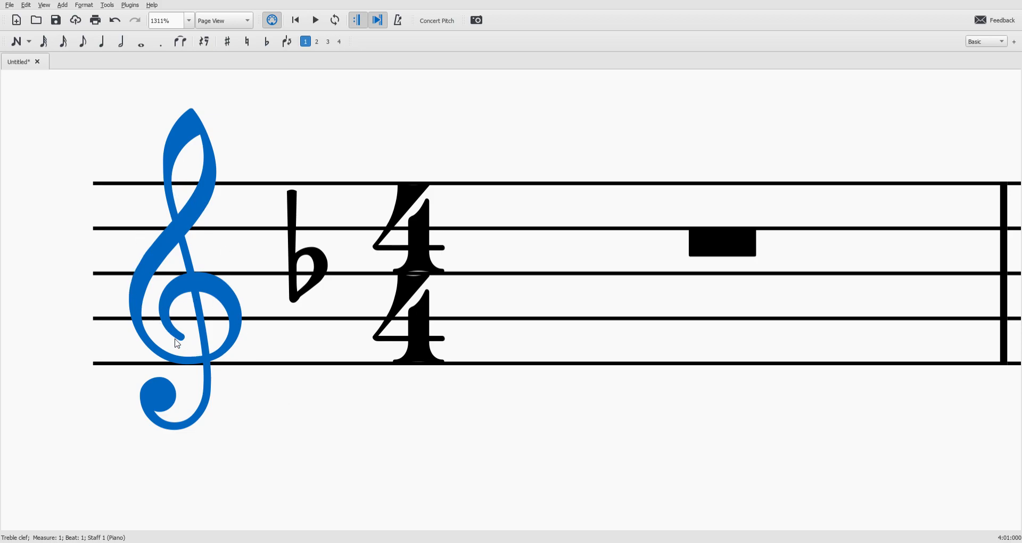
mouse_move(202, 382)
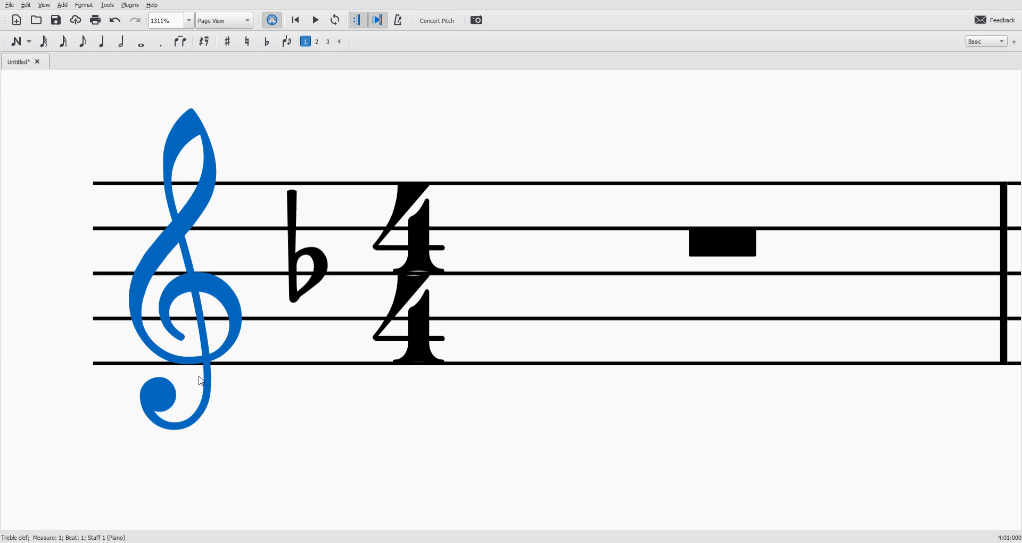
mouse_move(199, 280)
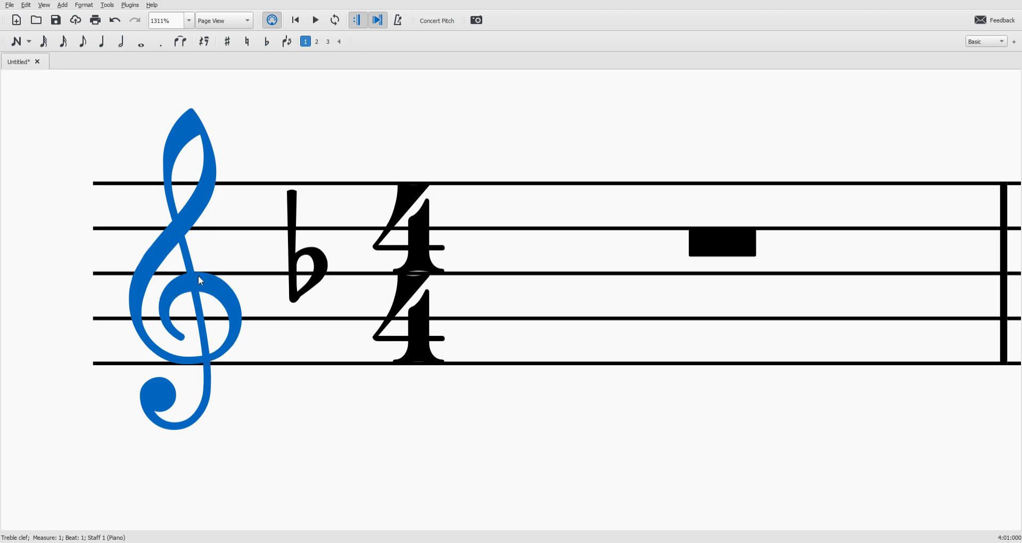
mouse_move(125, 325)
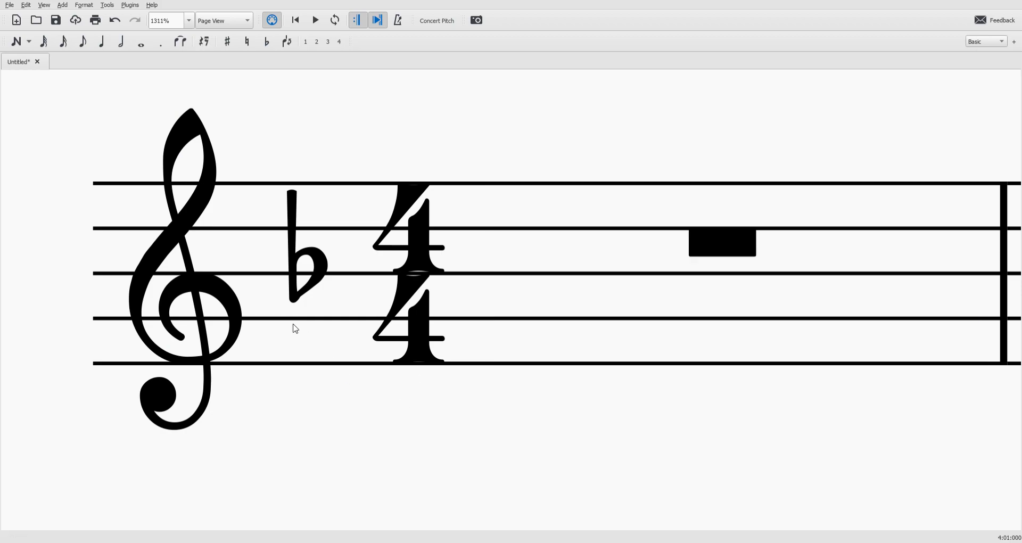
mouse_move(114, 307)
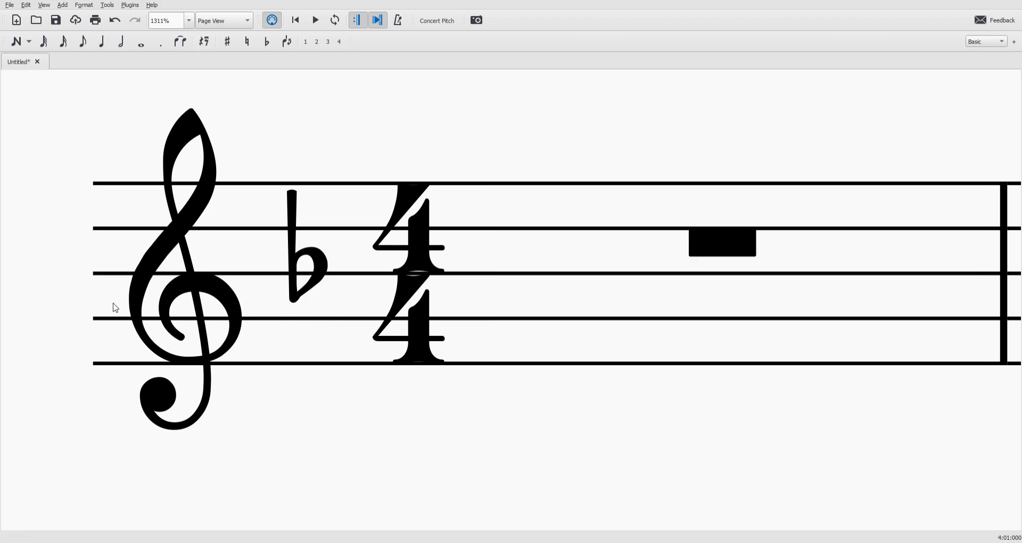
mouse_move(189, 291)
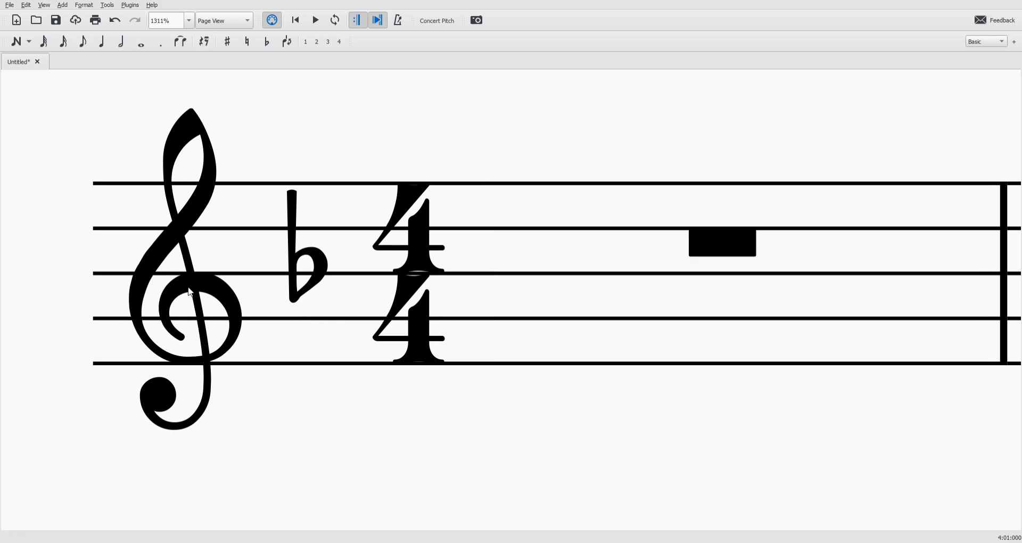
Highlight the B-flat key signature on the treble staff to point it out
click(189, 294)
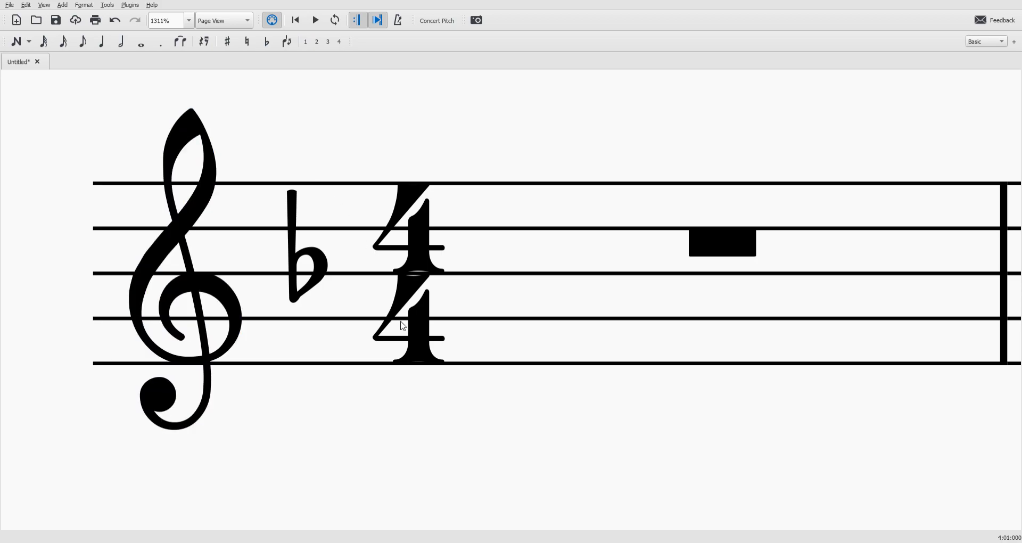
click(306, 261)
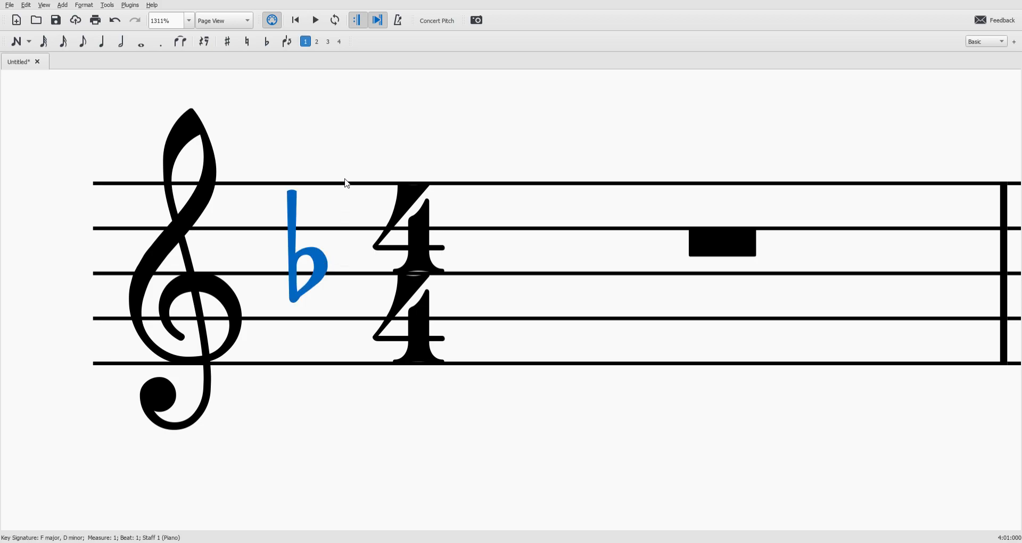
mouse_move(362, 146)
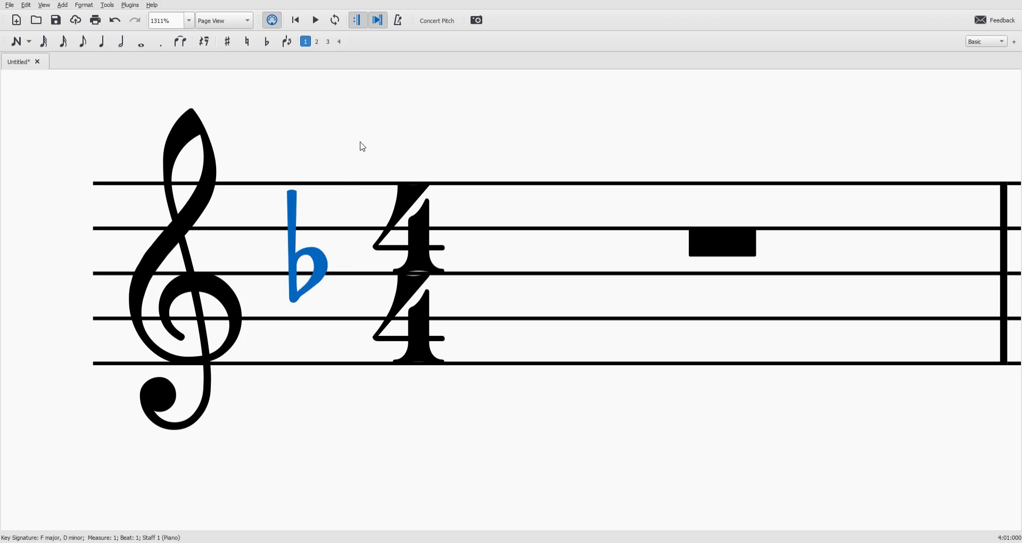
click(306, 267)
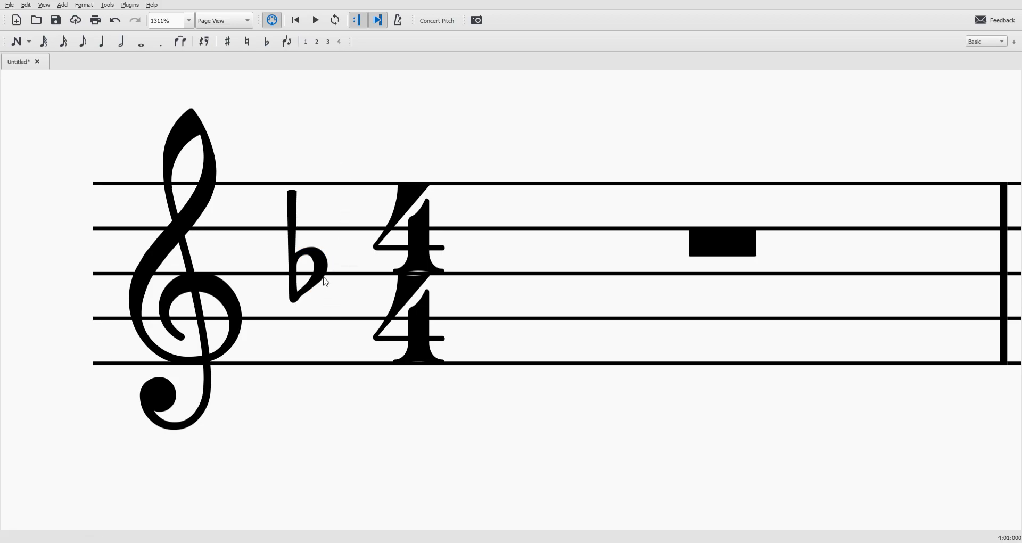
click(306, 261)
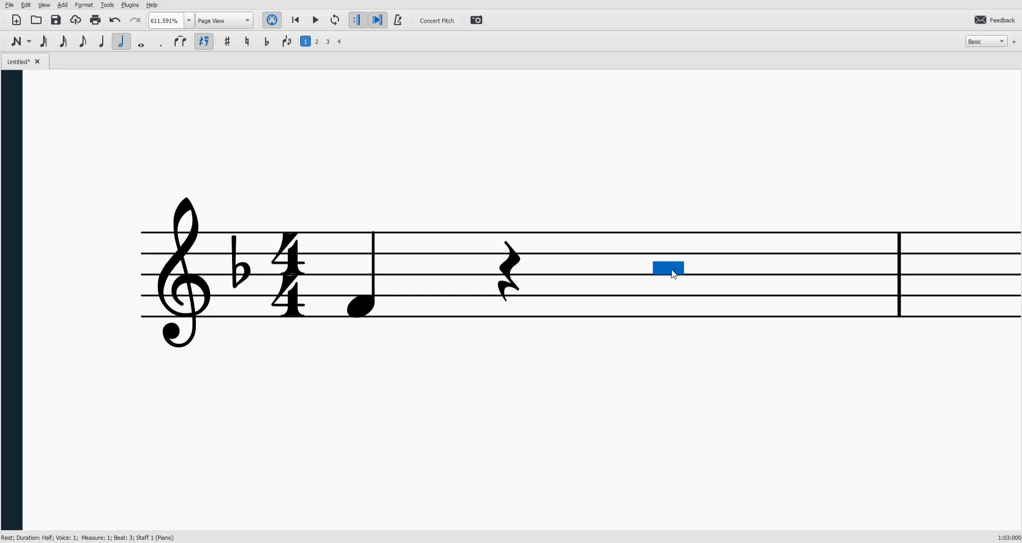
mouse_move(433, 288)
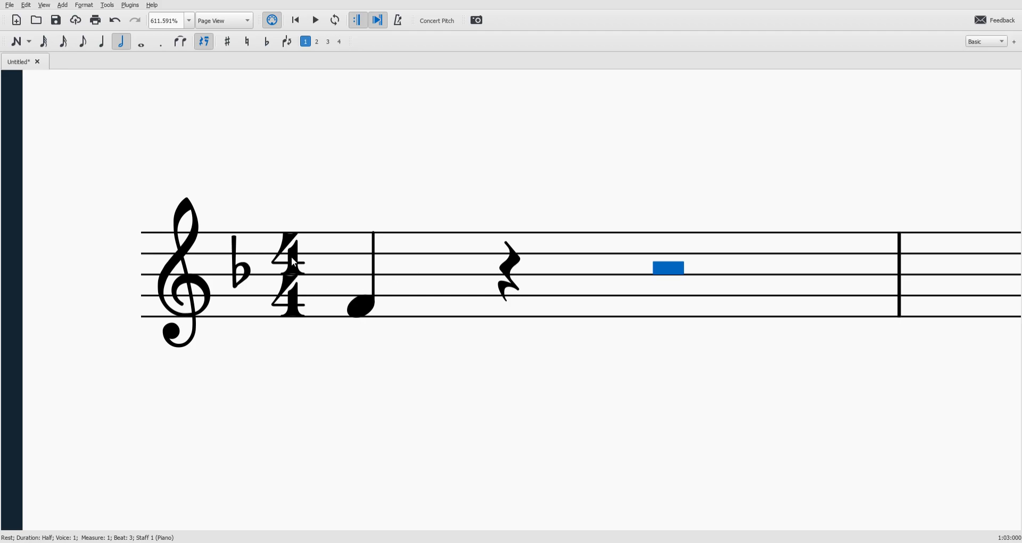
click(290, 272)
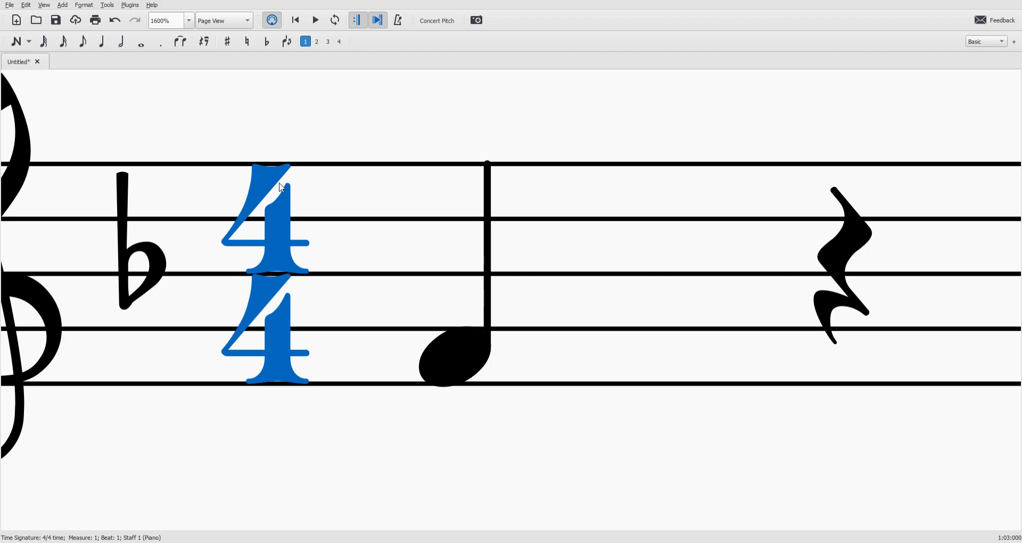
mouse_move(338, 352)
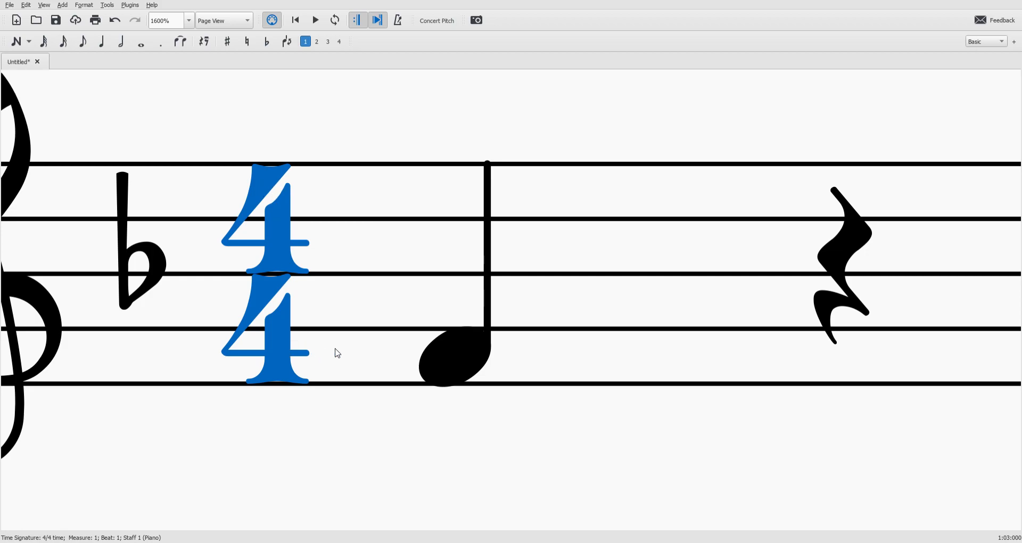
scroll(down, 3)
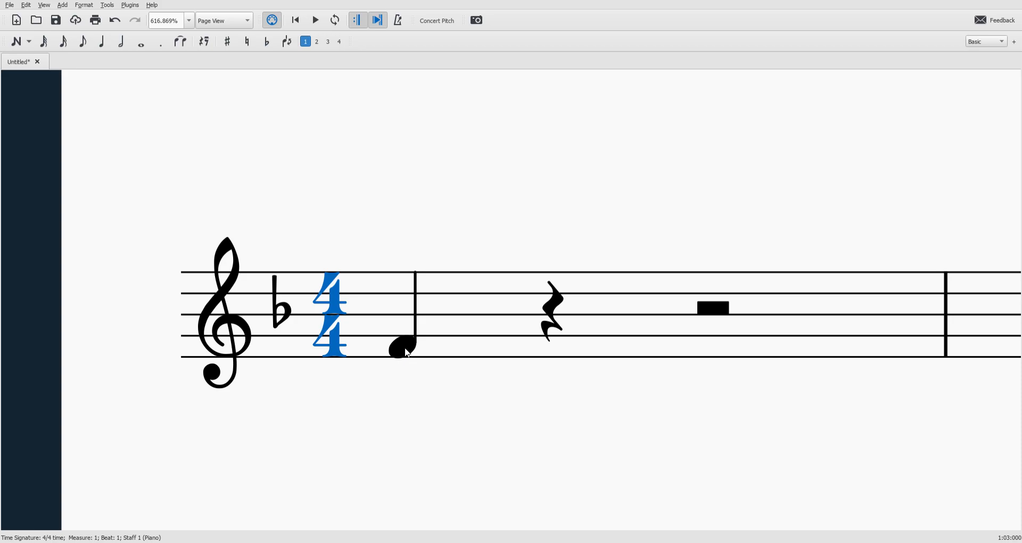
click(551, 310)
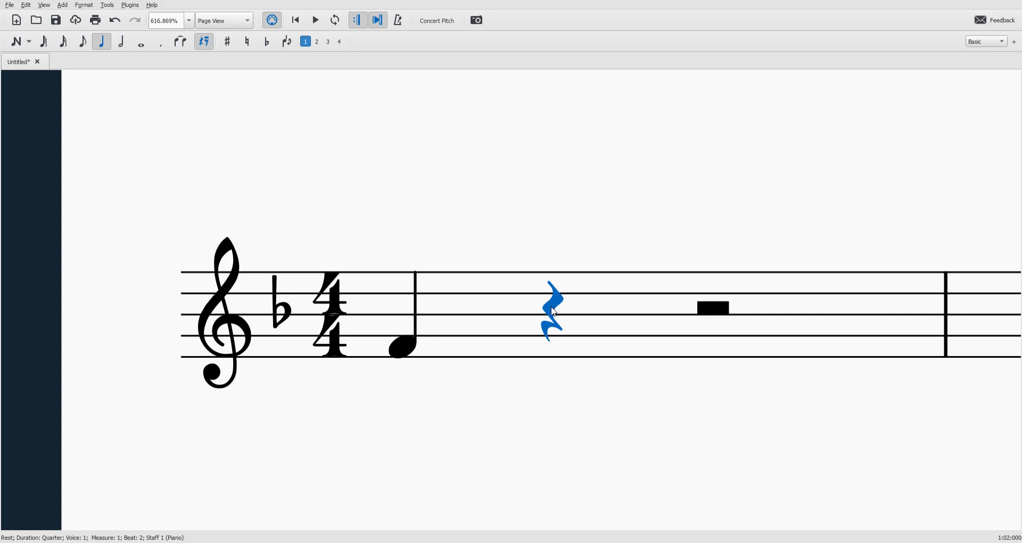
click(712, 306)
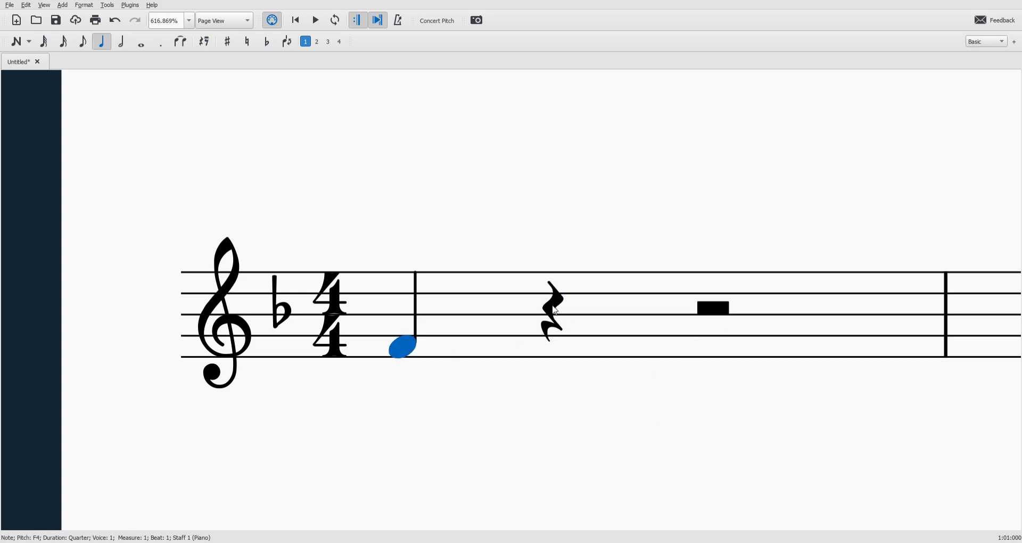
click(713, 307)
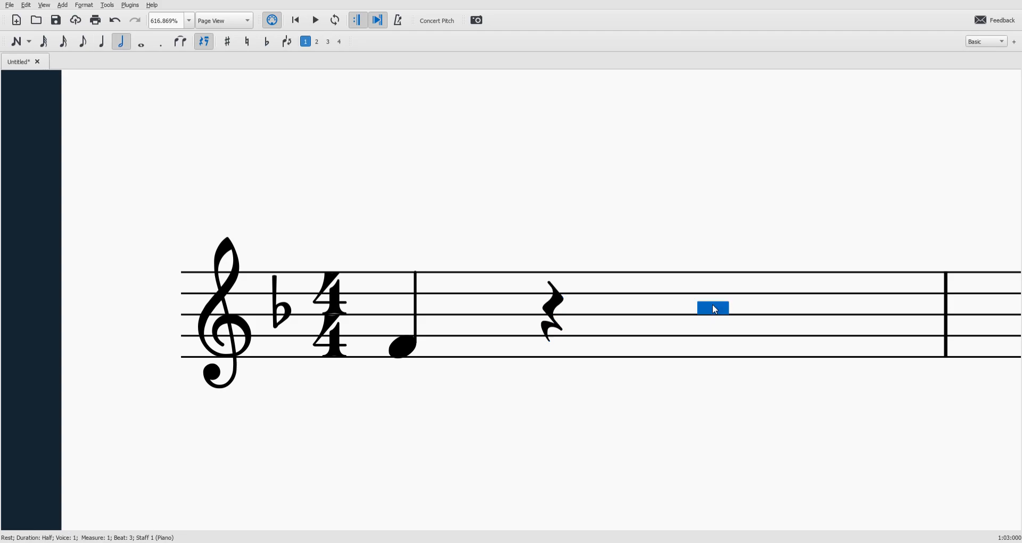
mouse_move(335, 297)
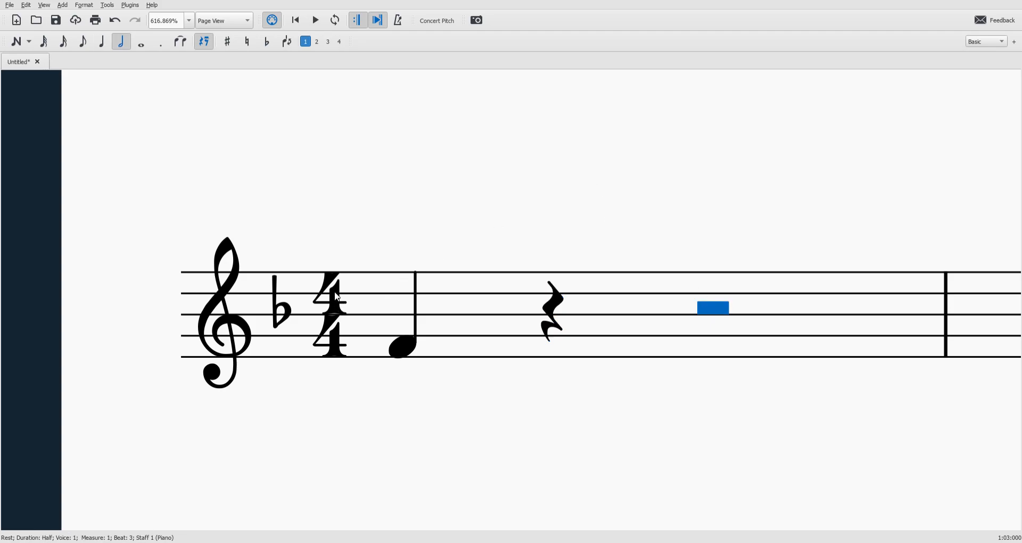
mouse_move(334, 296)
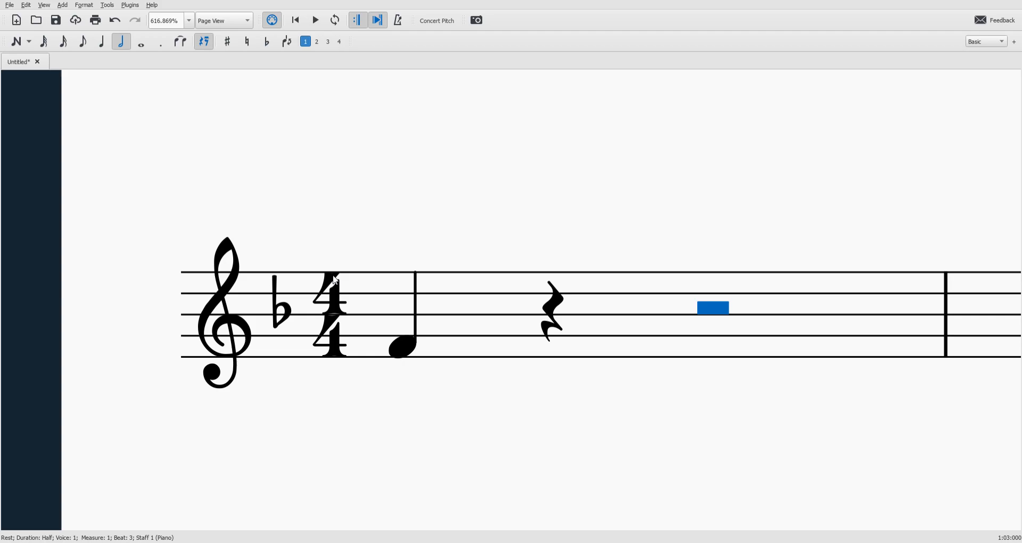
mouse_move(345, 315)
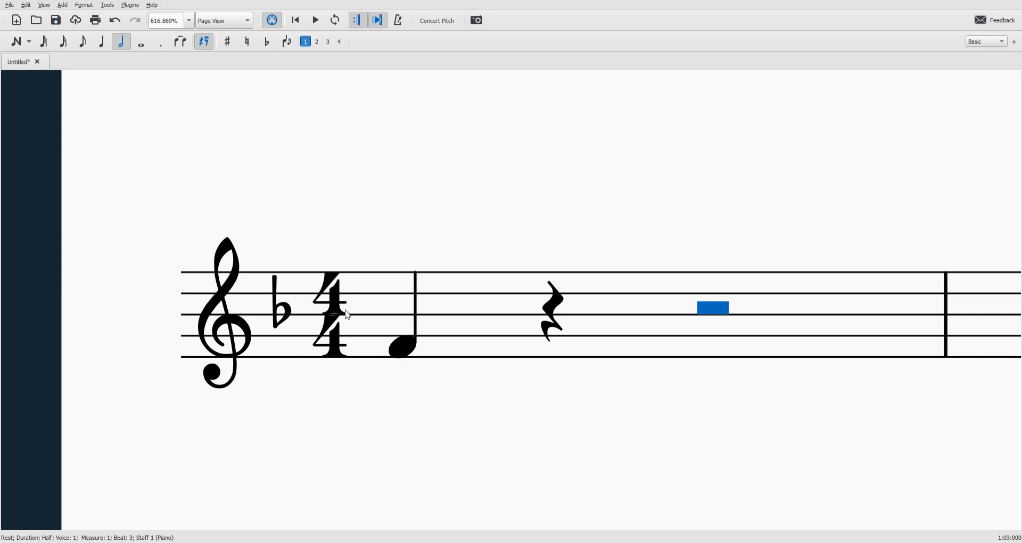
Select the first quarter-note F and enter note input to add another F on beat two
click(399, 347)
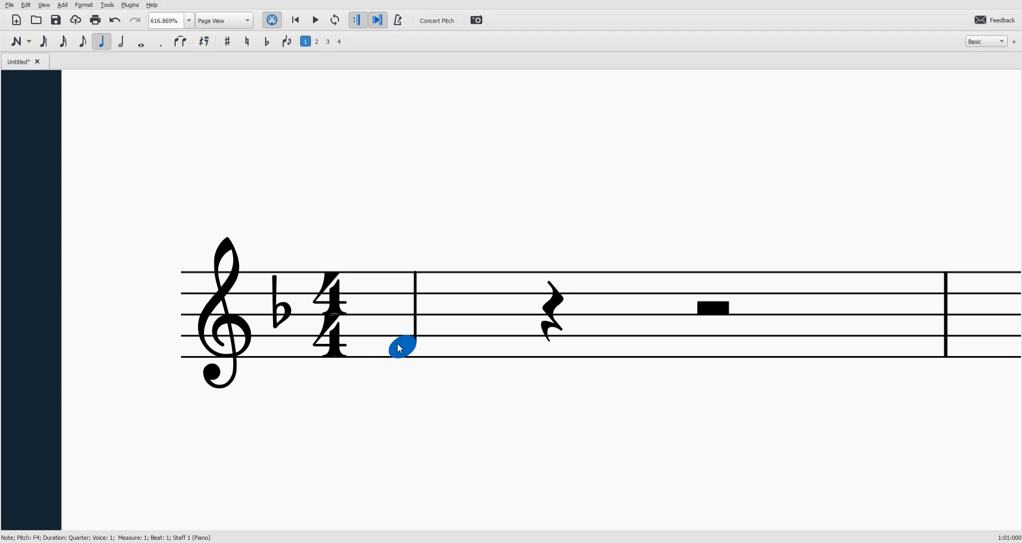
mouse_move(377, 218)
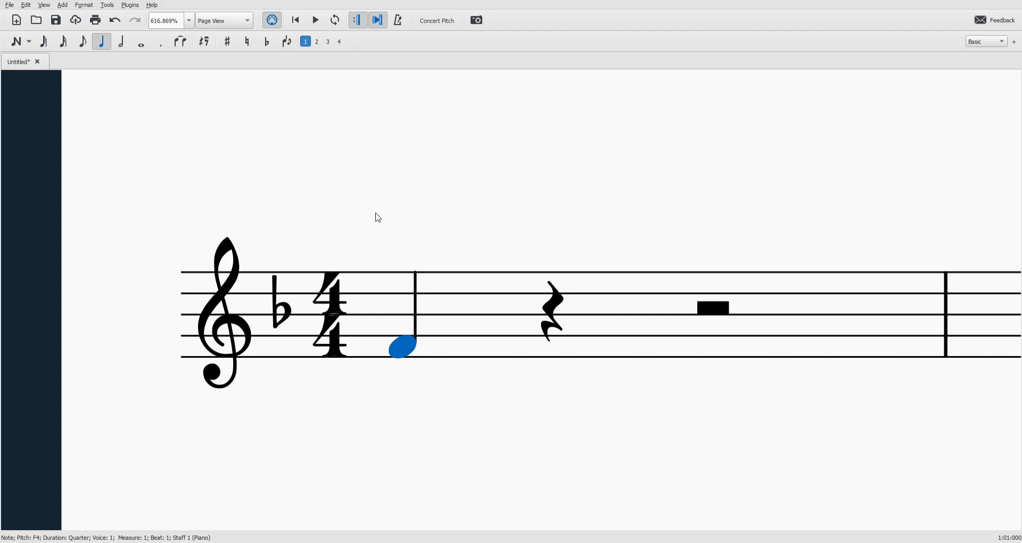
mouse_move(490, 226)
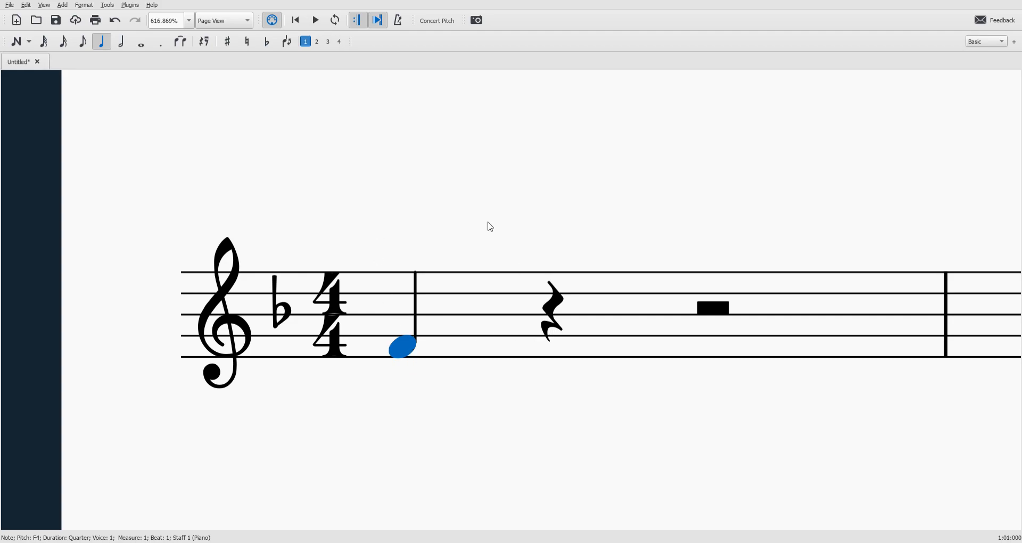
mouse_move(899, 172)
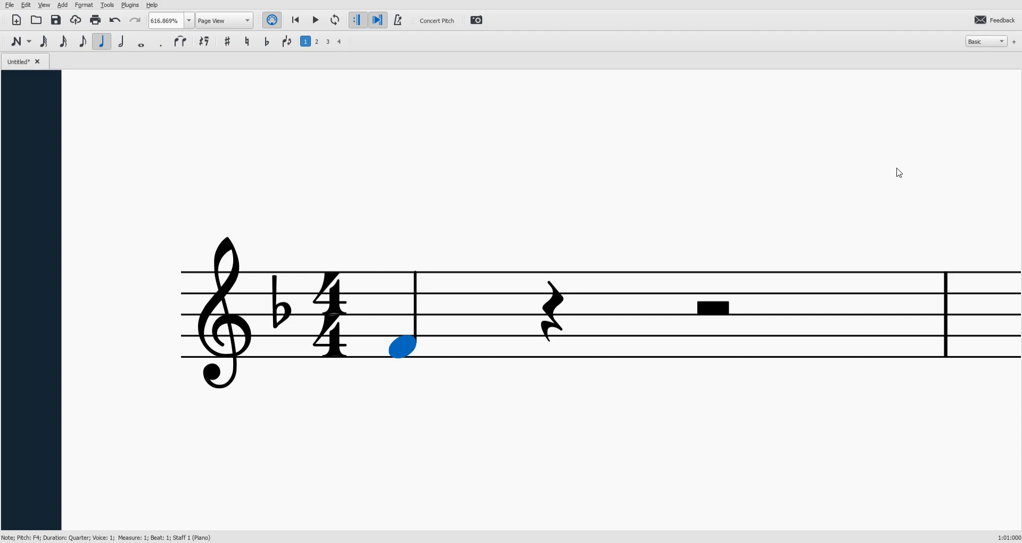
click(211, 108)
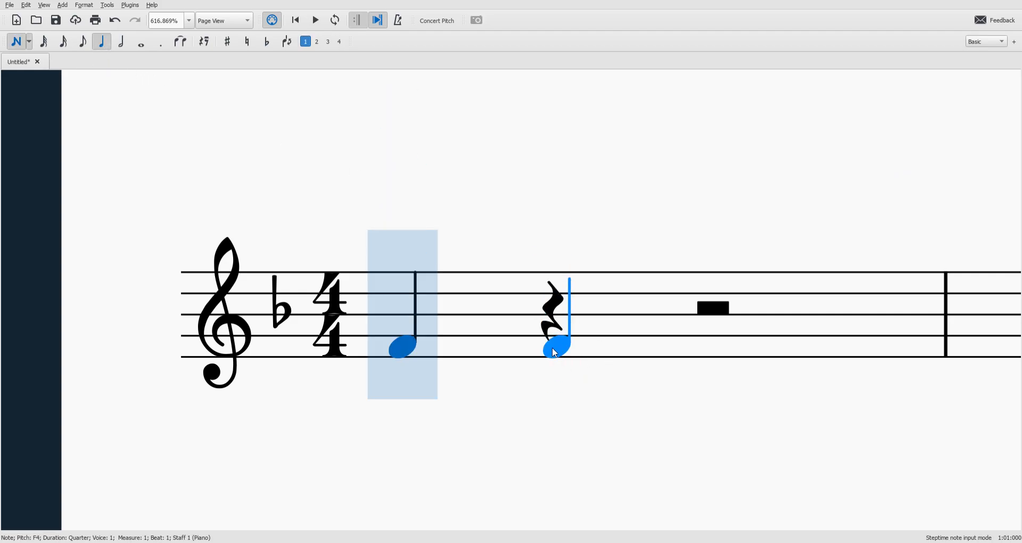
mouse_move(552, 353)
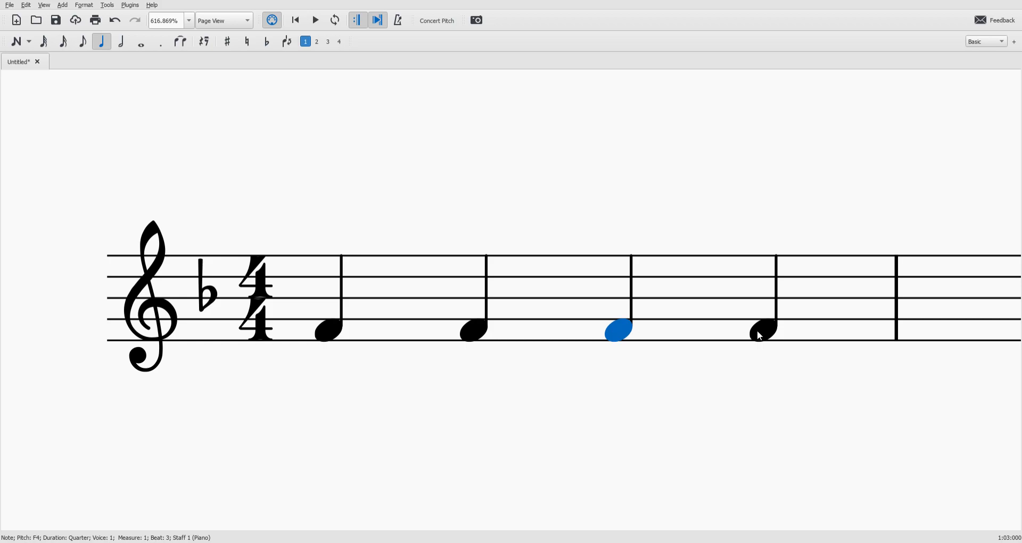
key(Right)
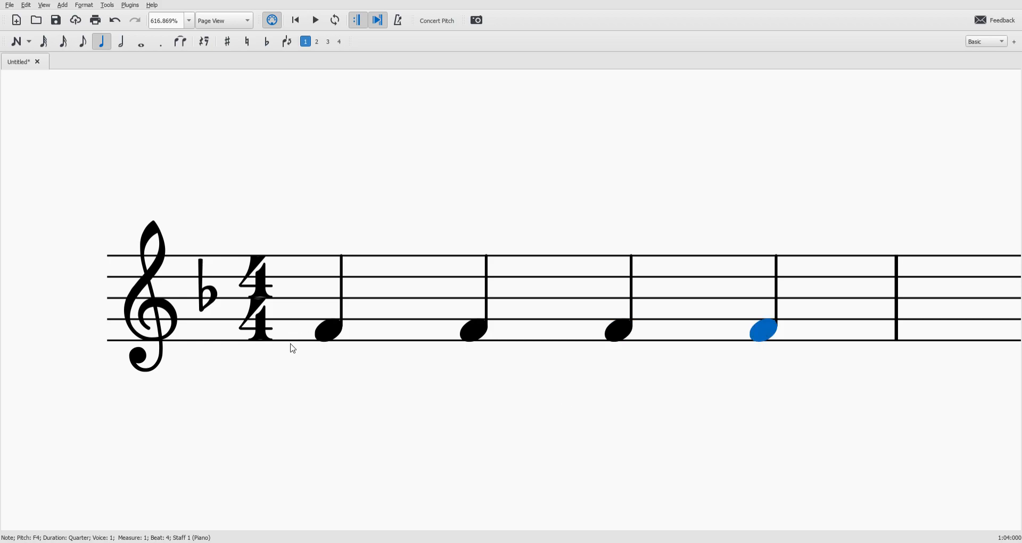
mouse_move(545, 210)
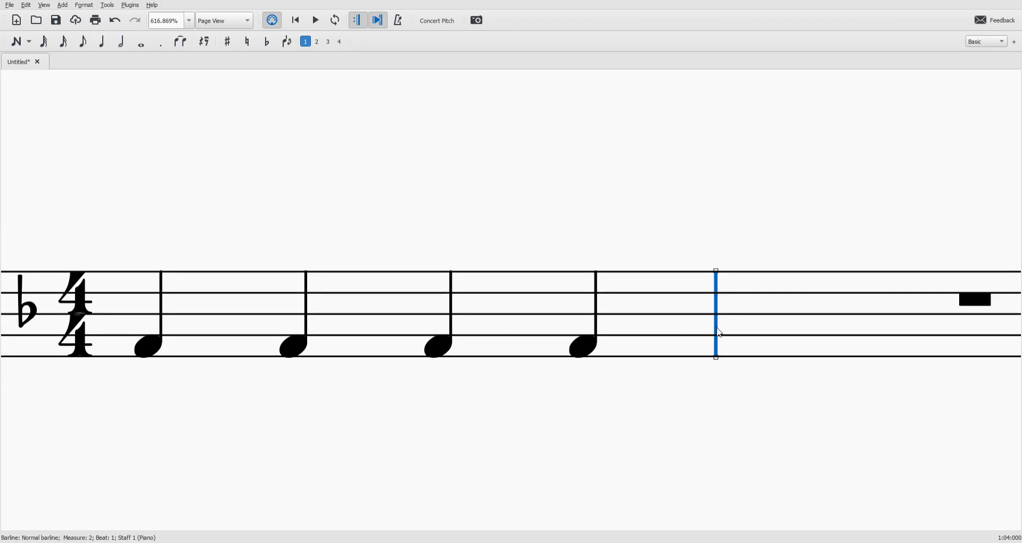
mouse_move(662, 430)
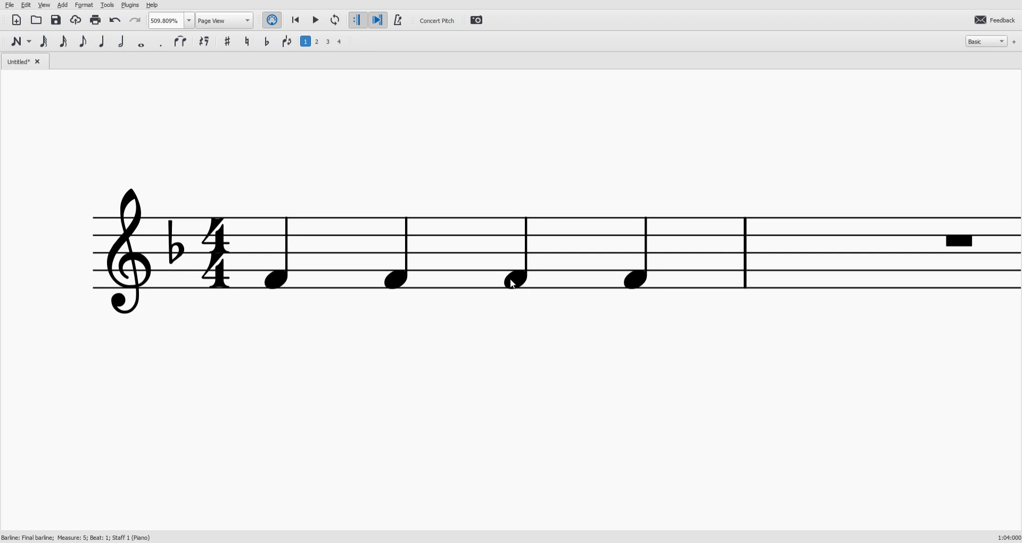
mouse_move(957, 138)
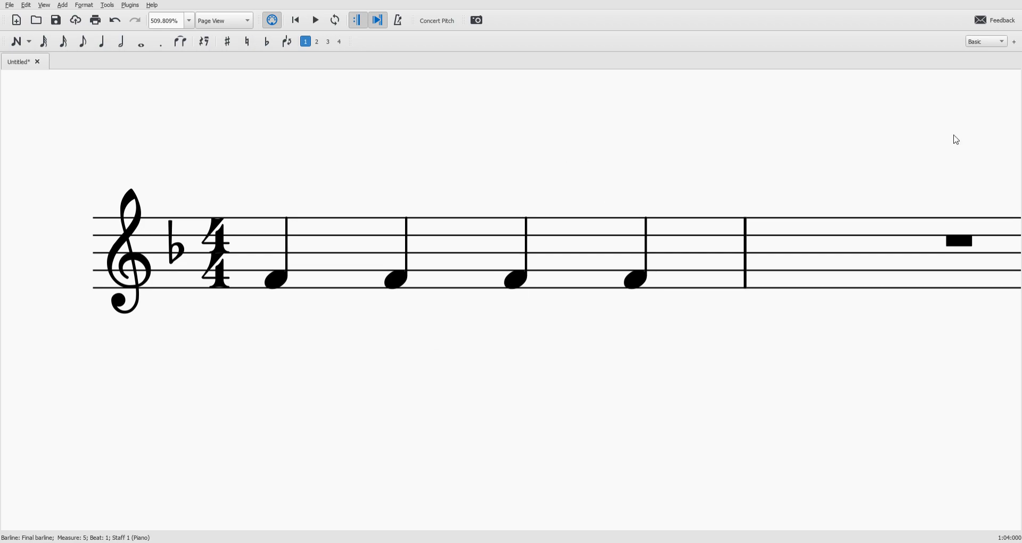